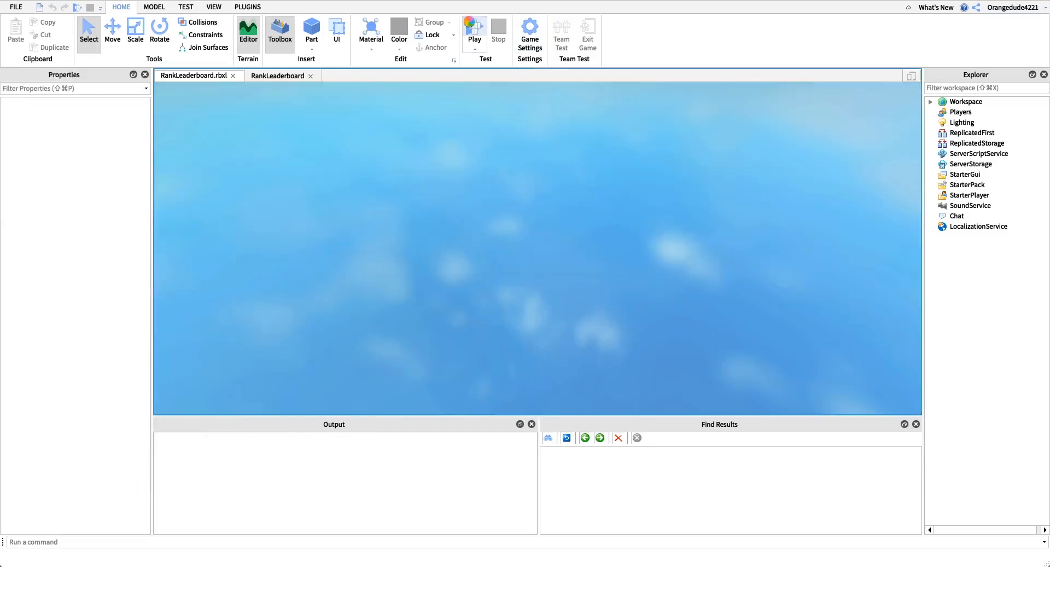
Stop the running test session and start a new Baseplate place
left_click(474, 32)
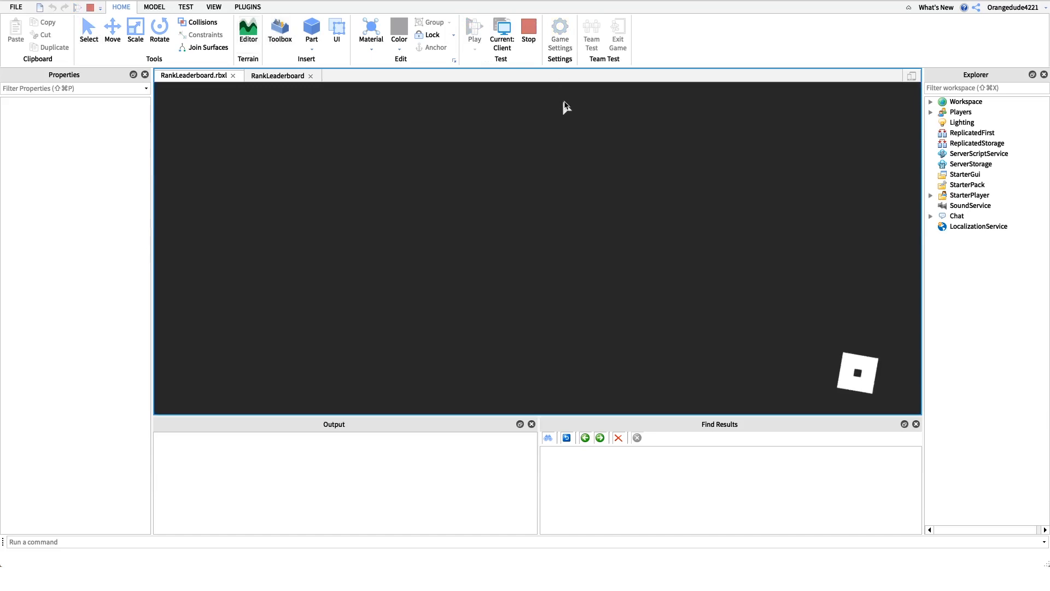
left_click(474, 31)
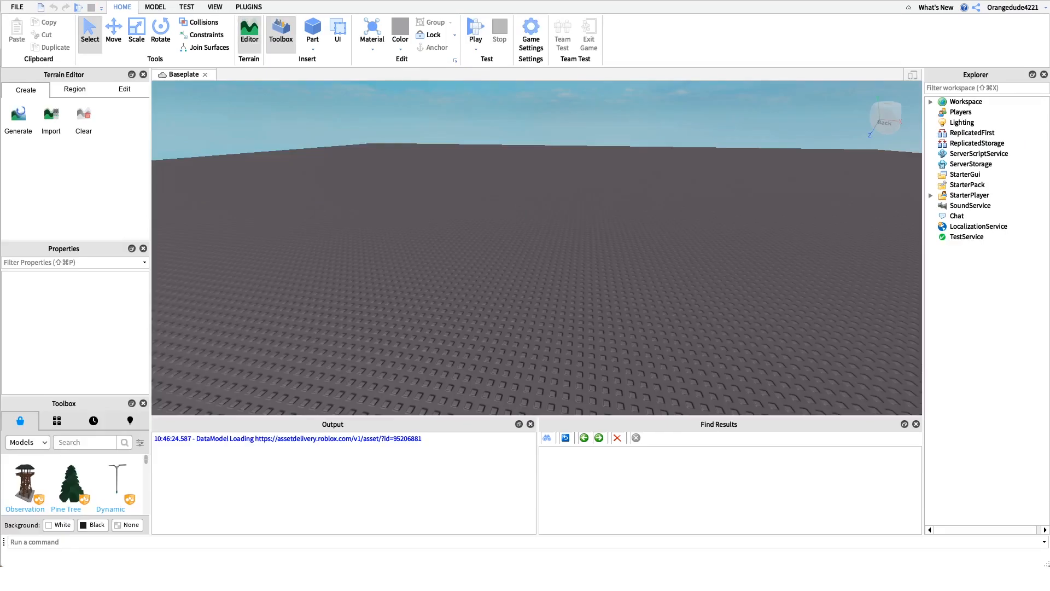
mouse_move(298, 207)
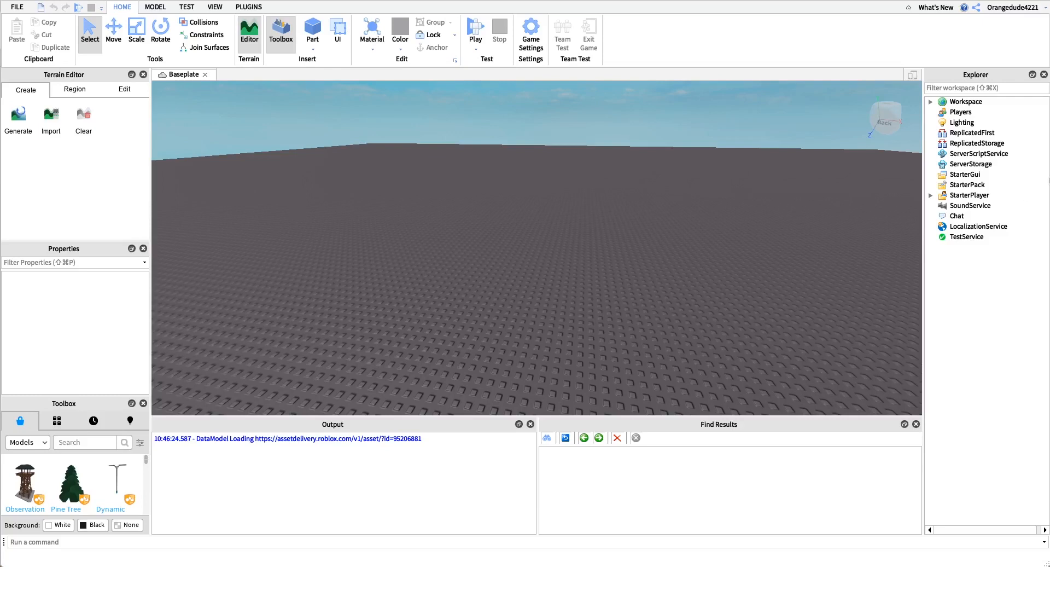
Insert a Script under ServerScriptService and rename it RankLeaderboard with the default code cleared
left_click(978, 153)
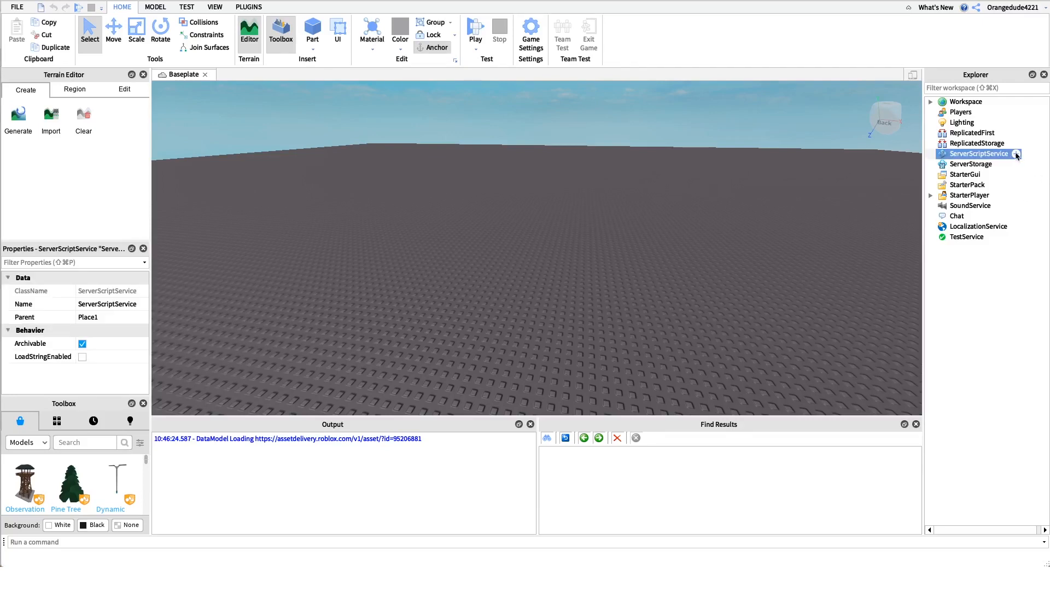
left_click(1016, 153)
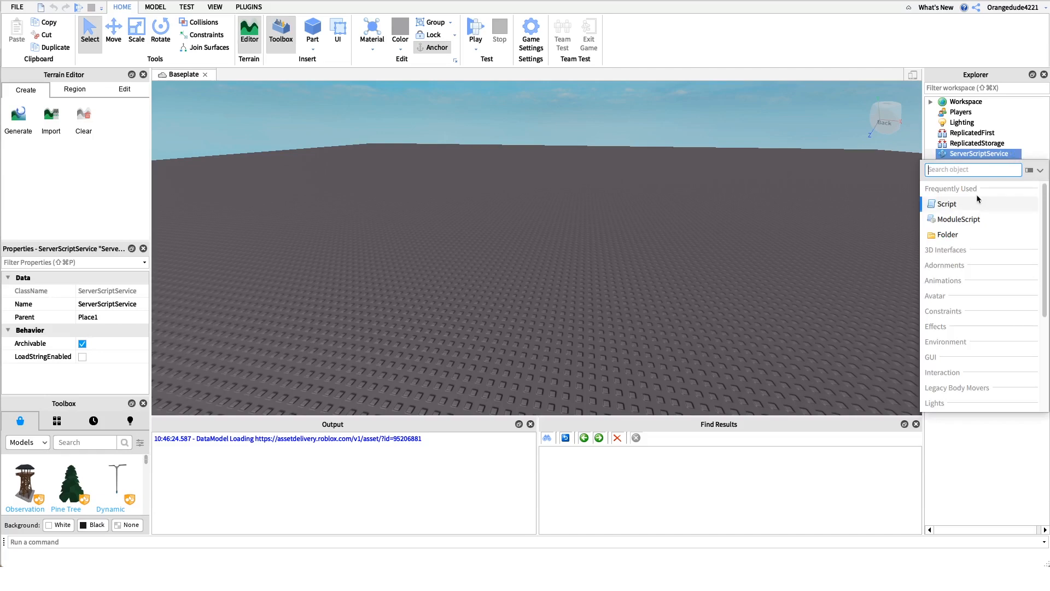
left_click(945, 204)
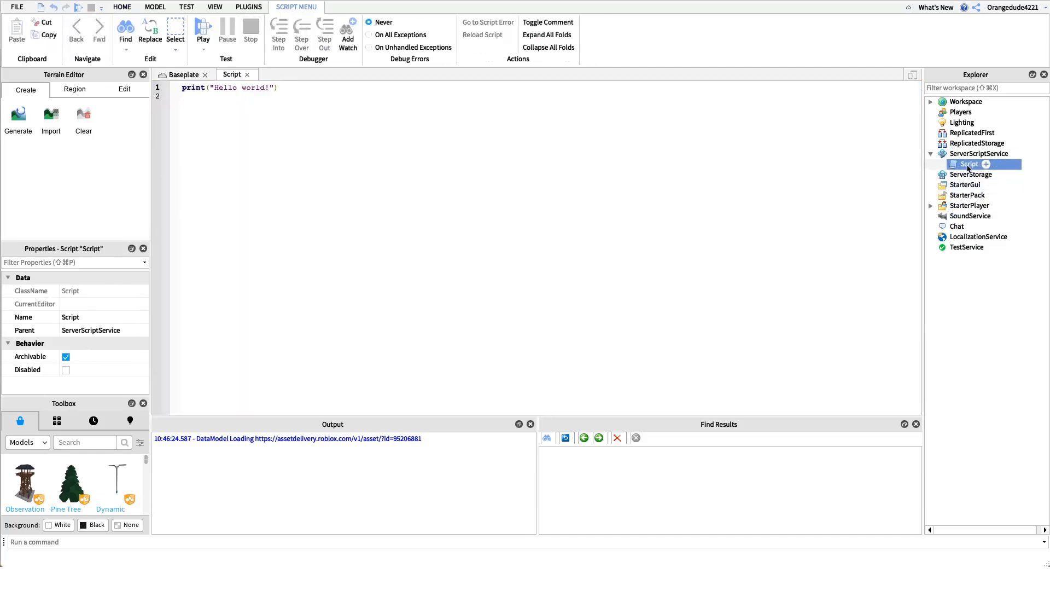
double_click(966, 164)
type("RankLeaderboard")
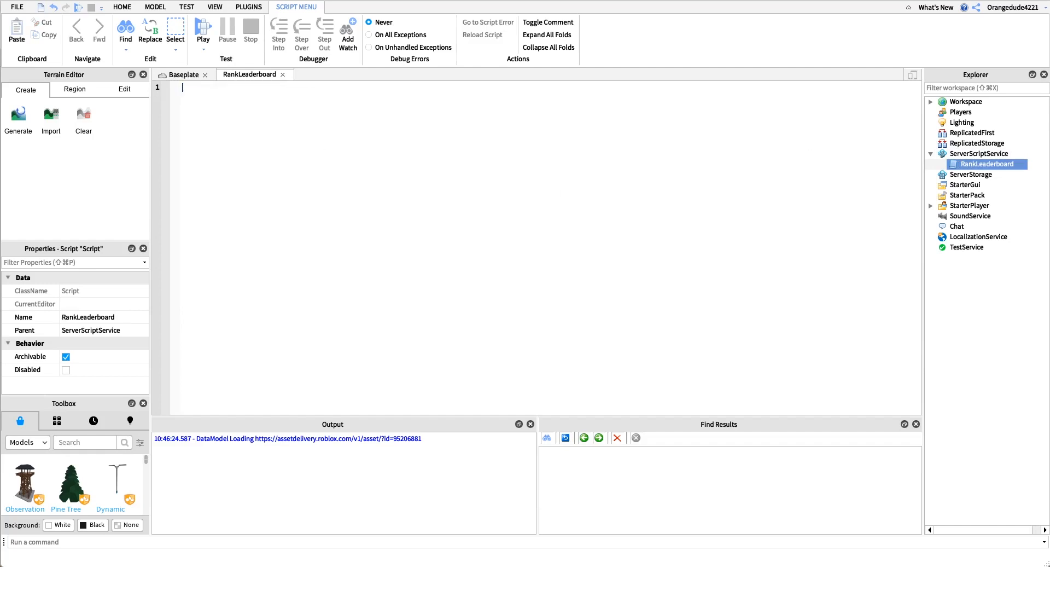
Write local Players = game:GetService("Players") and local groupId = 6142799
type("local Players =")
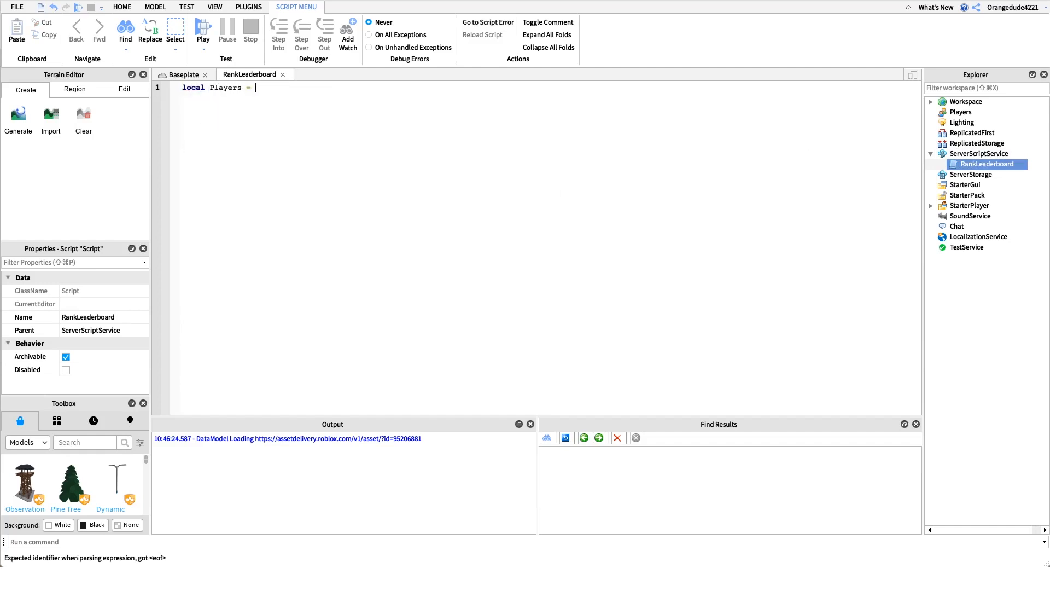
type("game:GetService(Play")
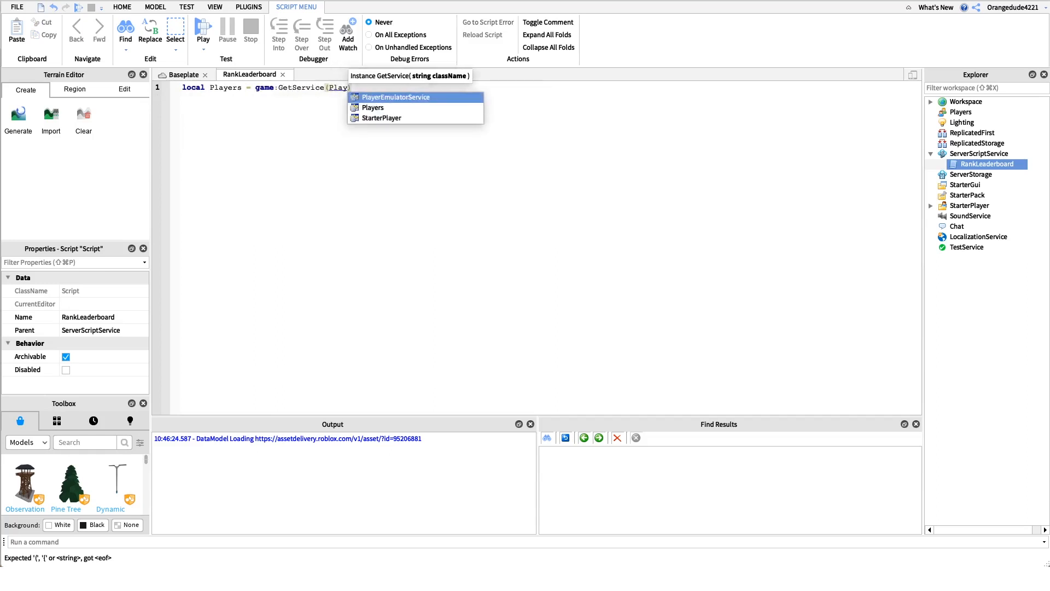
left_click(374, 107)
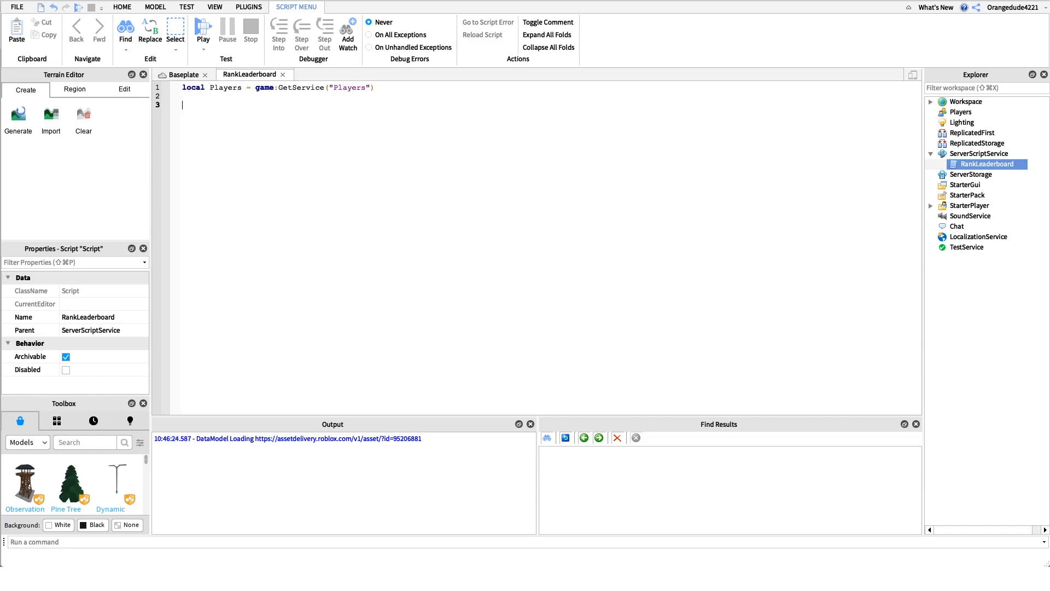
type("local groupId")
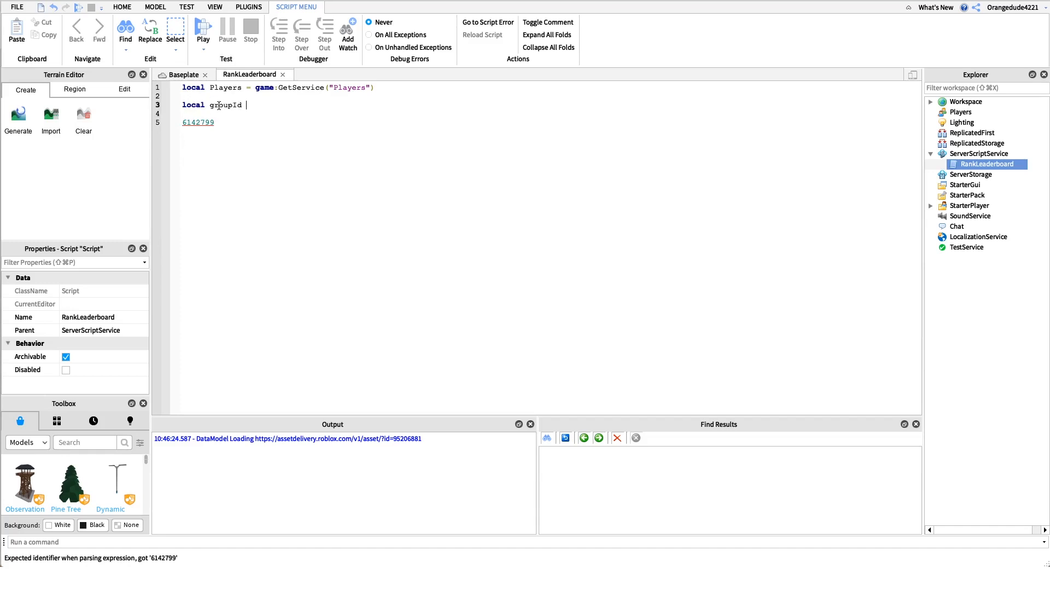
double_click(198, 122)
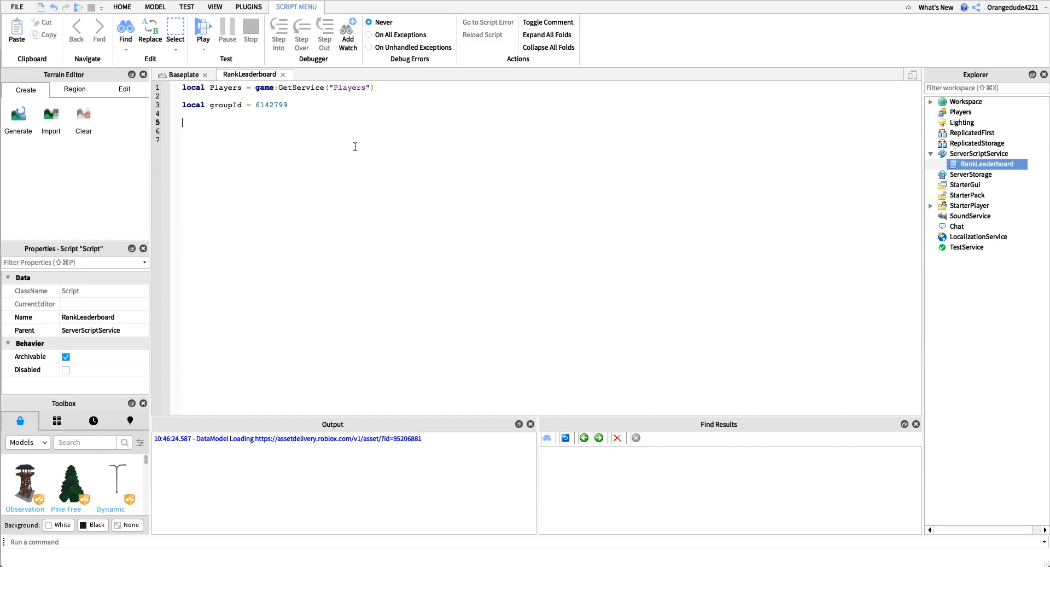
Write an empty Players.PlayerAdded:Connect(function(Player) ... end) handler
type("Players.")
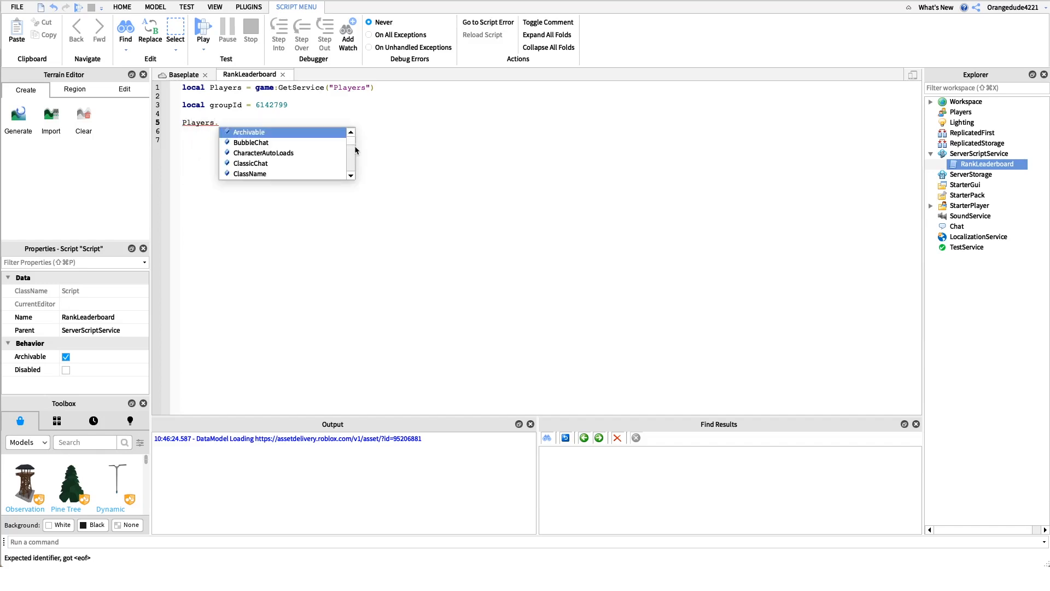
type("PlayerAdded:c")
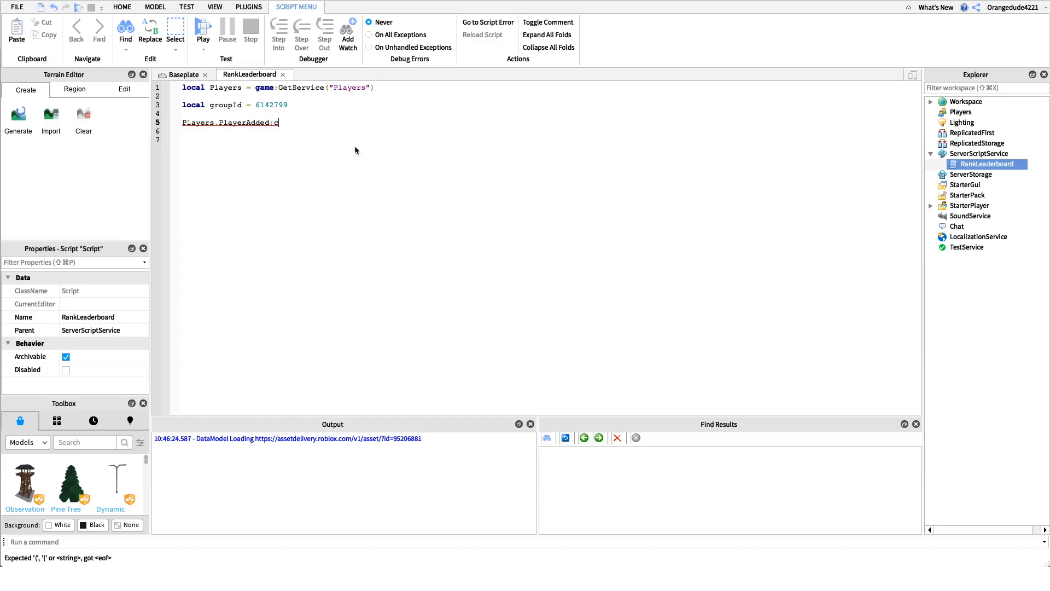
type("onnect")
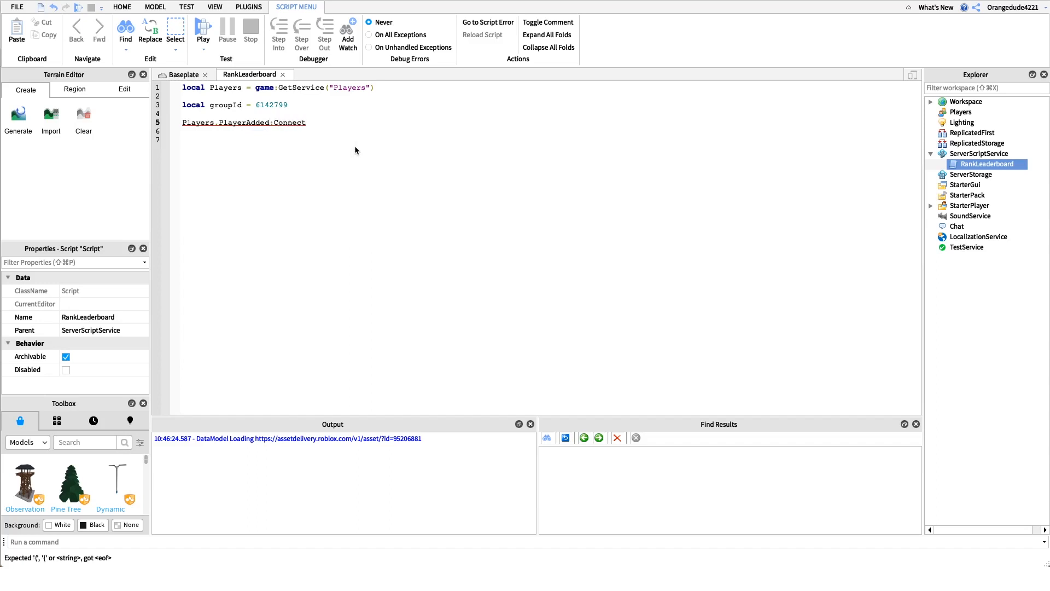
type("(function(Player")
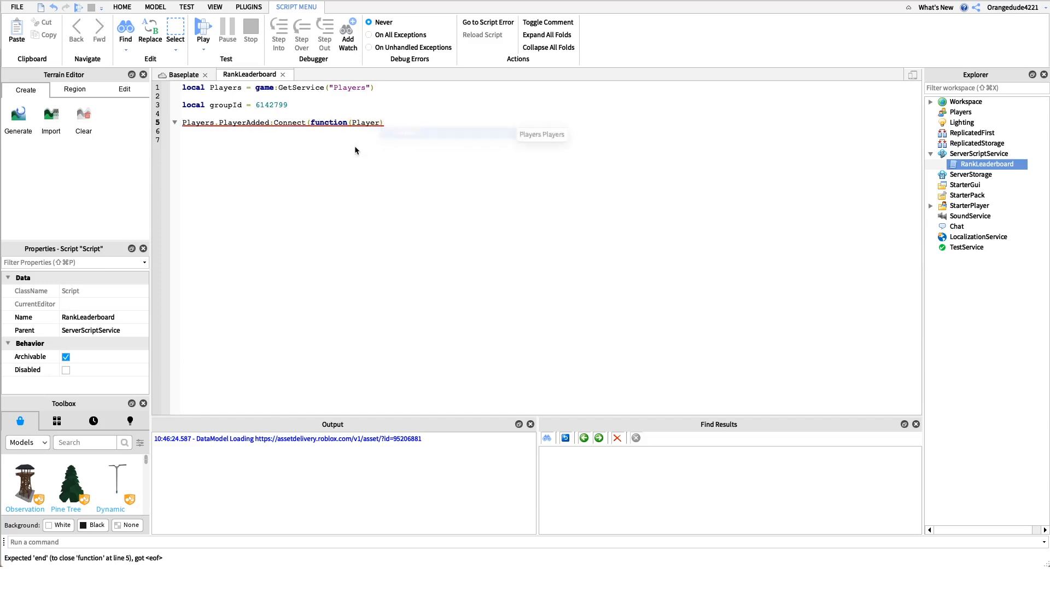
type("end)")
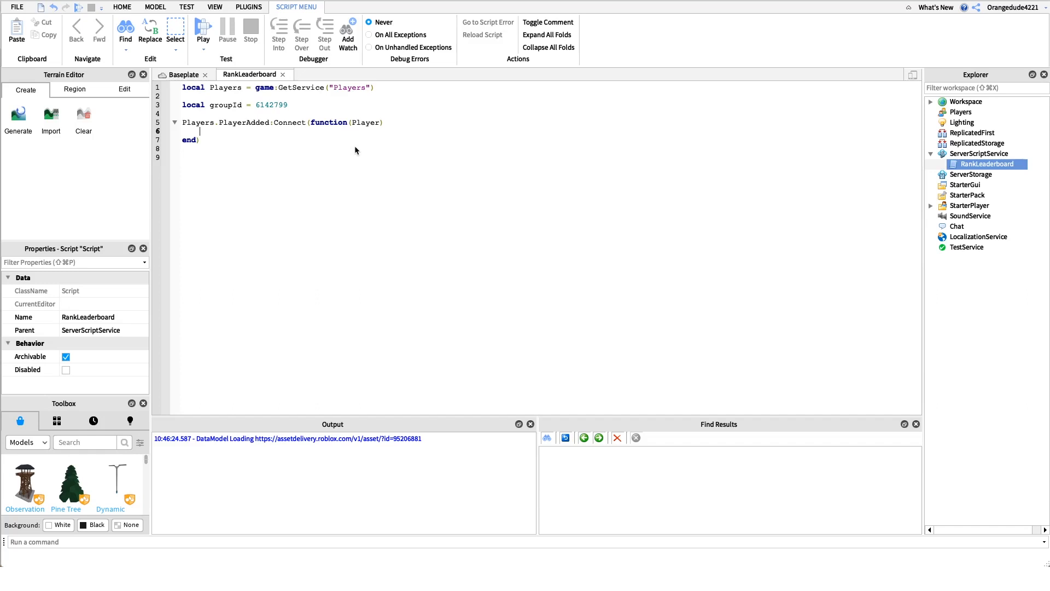
Create a leaderstats Folder parented to the Player with Instance.new("Folder", Player)
type("local Leaderstats")
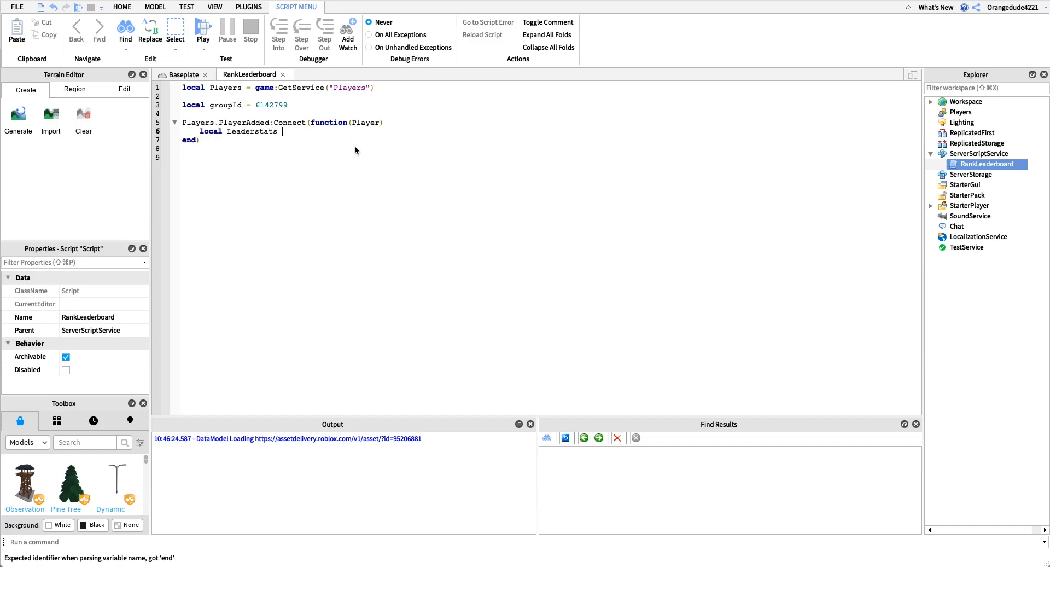
type("= Instance")
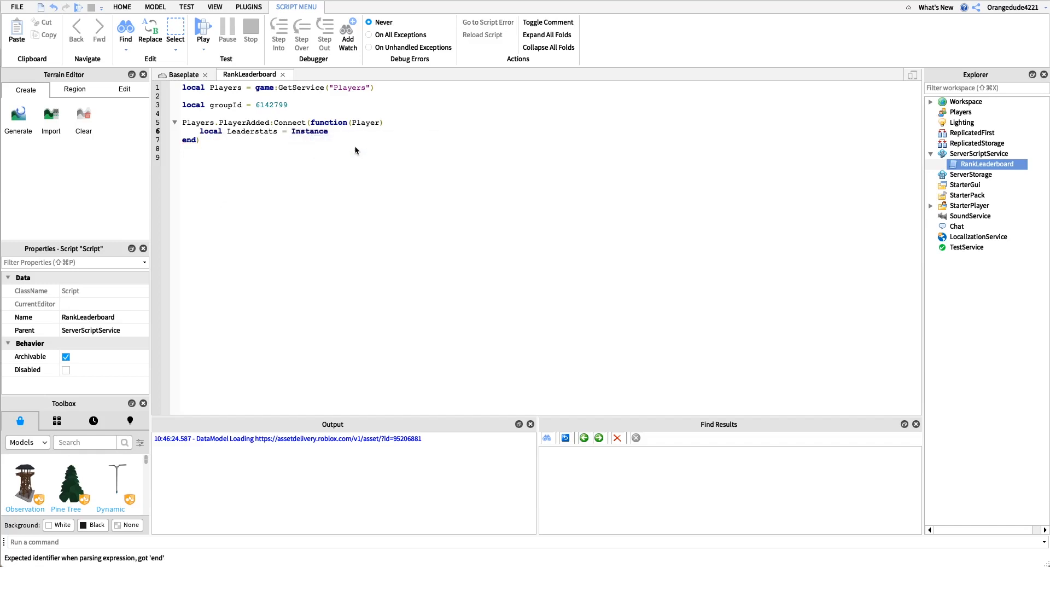
type(".new()")
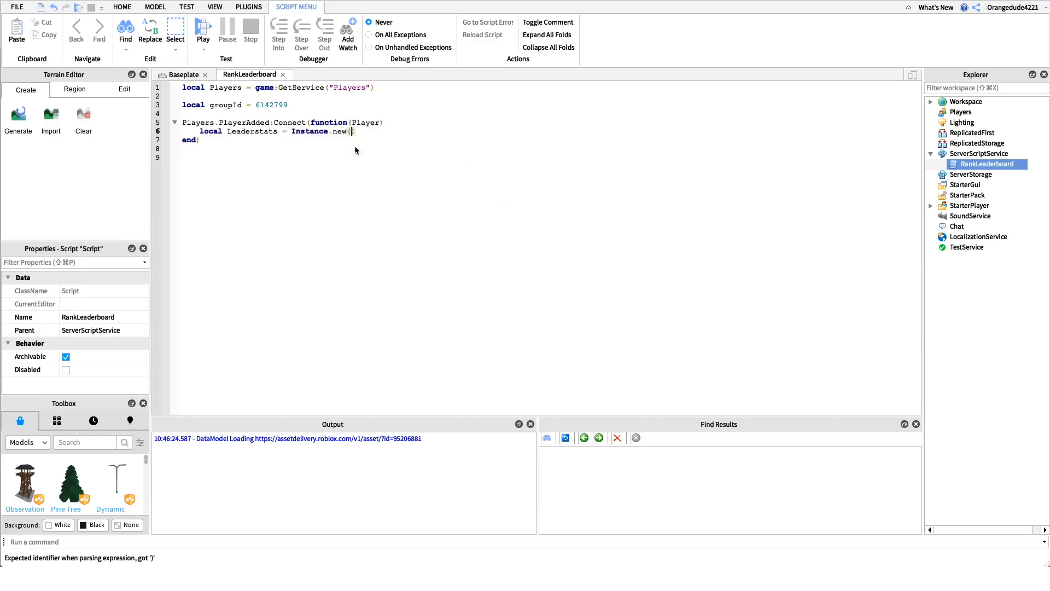
type("\"Folder\", Player")
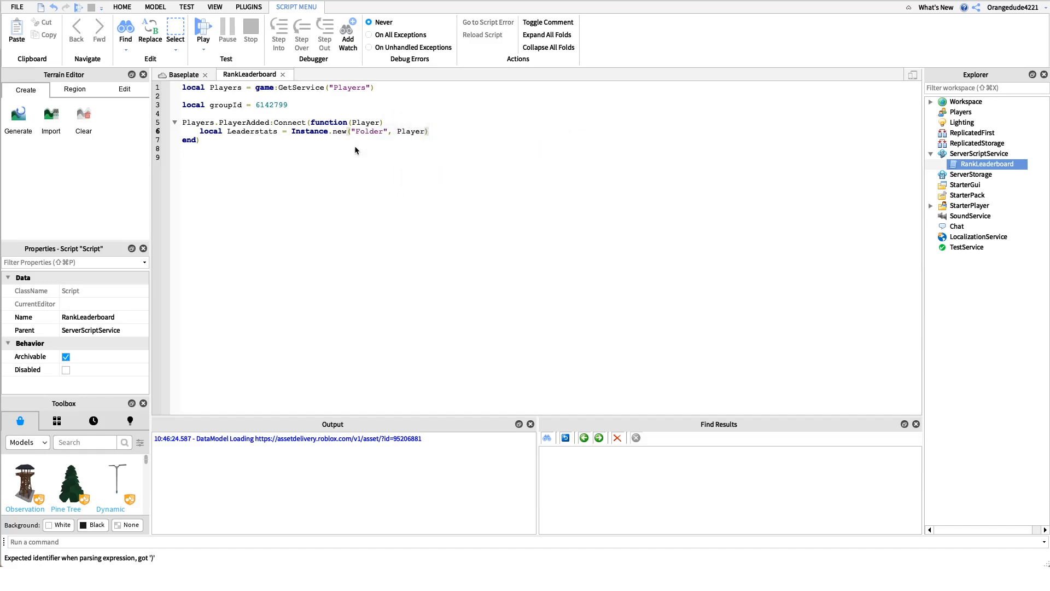
key("enter")
type("Leaderstats.Name = \"leaderstats")
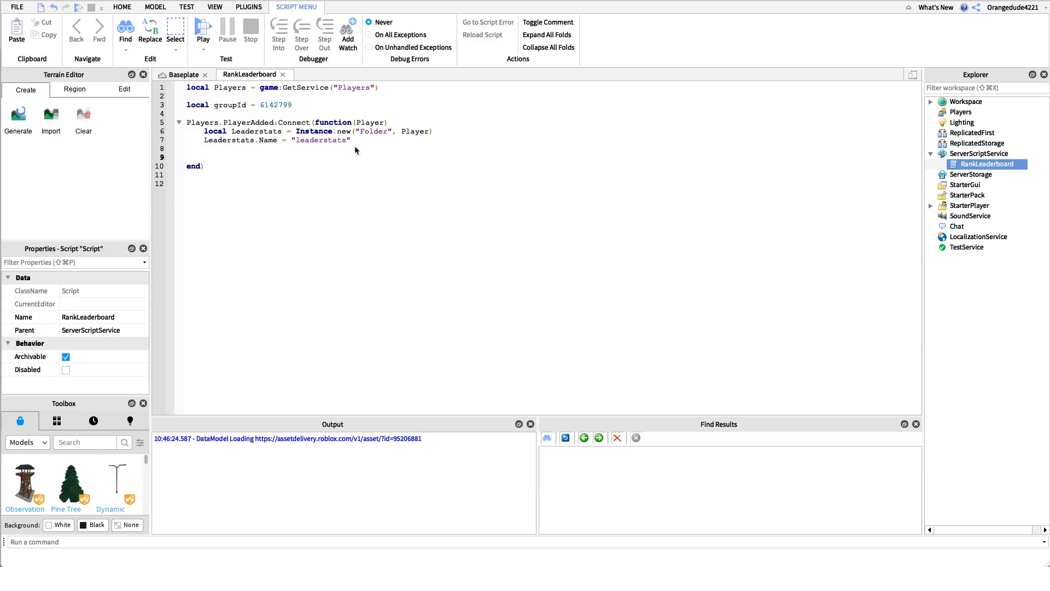
Create a StringValue RankText parented to Leaderstats and name it "Rank"
type("local RankText = Instance.new(St")
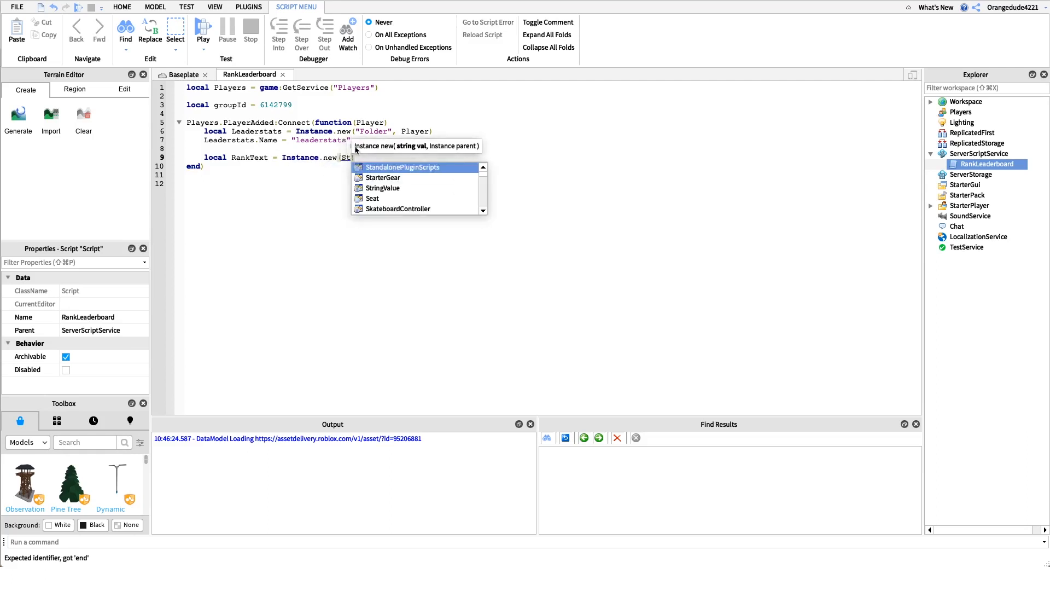
type("\"StringValue\", 1")
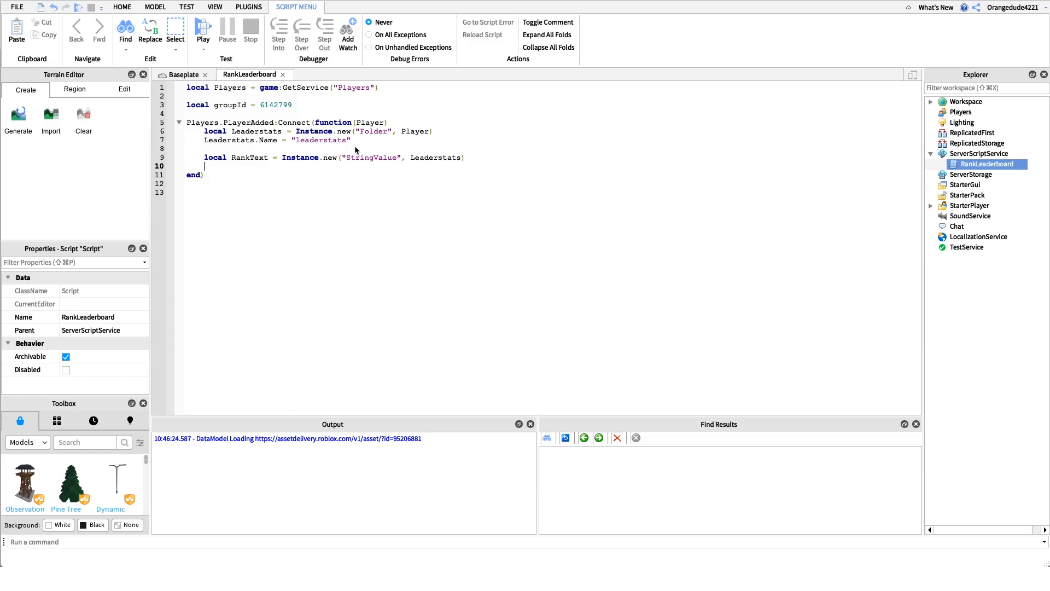
type("RankText.Name = \"Rank")
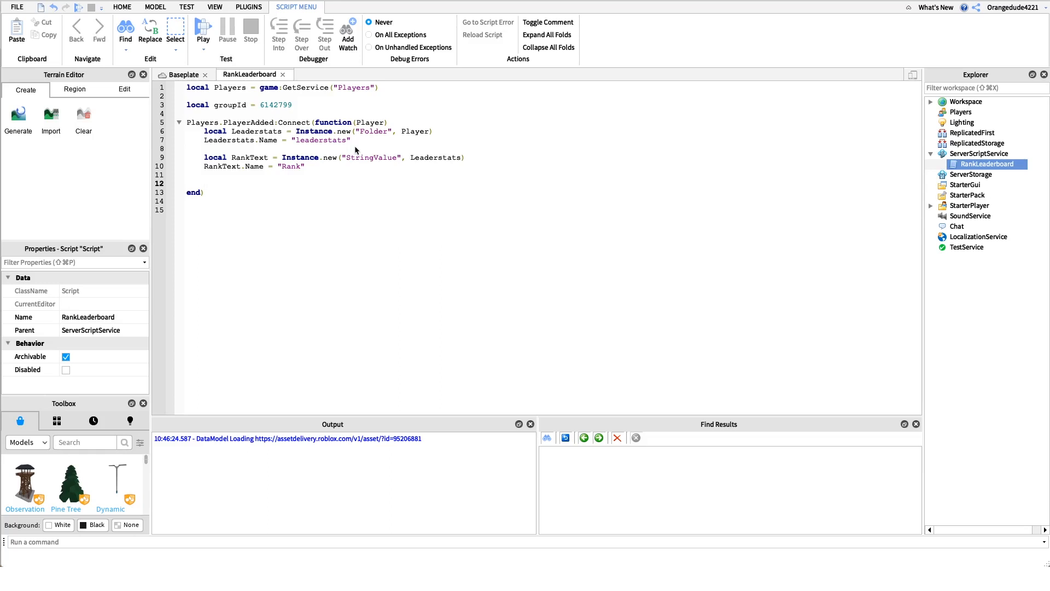
Write local Rank = Player:GetRoleInGroup(groupId) inside the handler
left_click(205, 182)
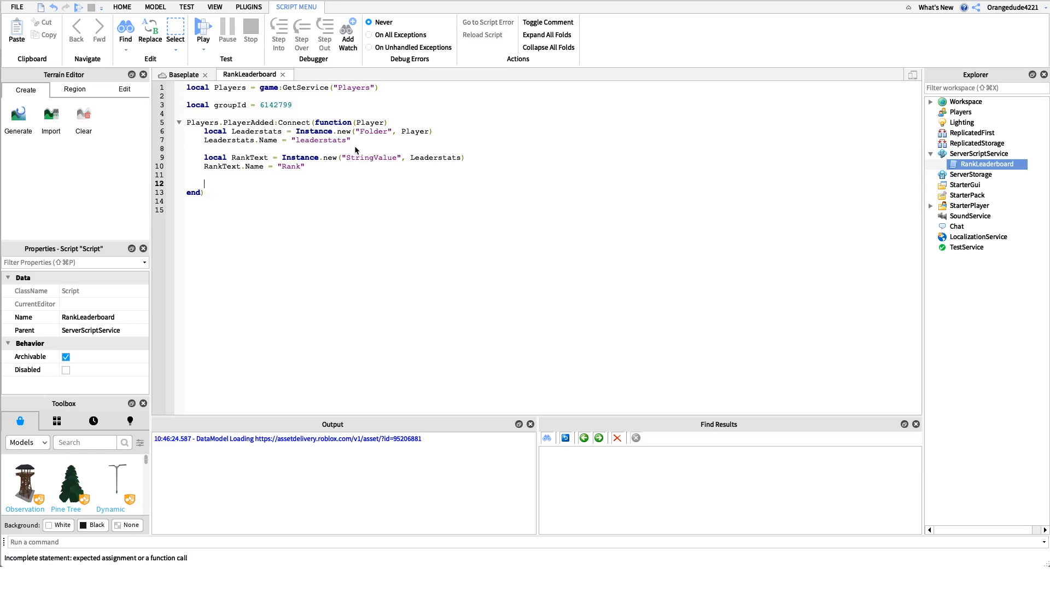
type("local R")
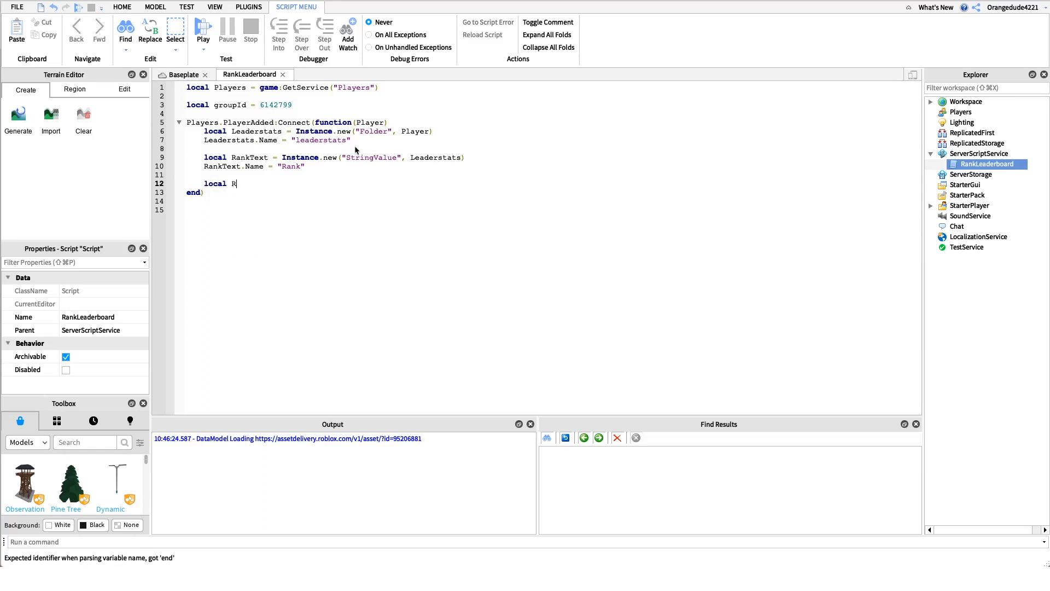
type("ank = Player:GetRole")
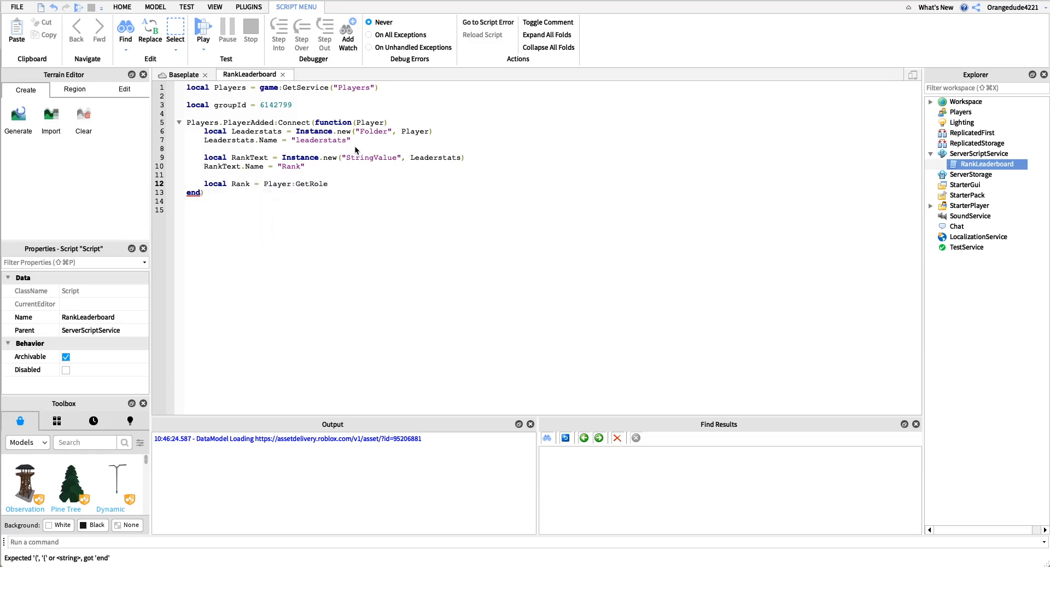
type("InGr")
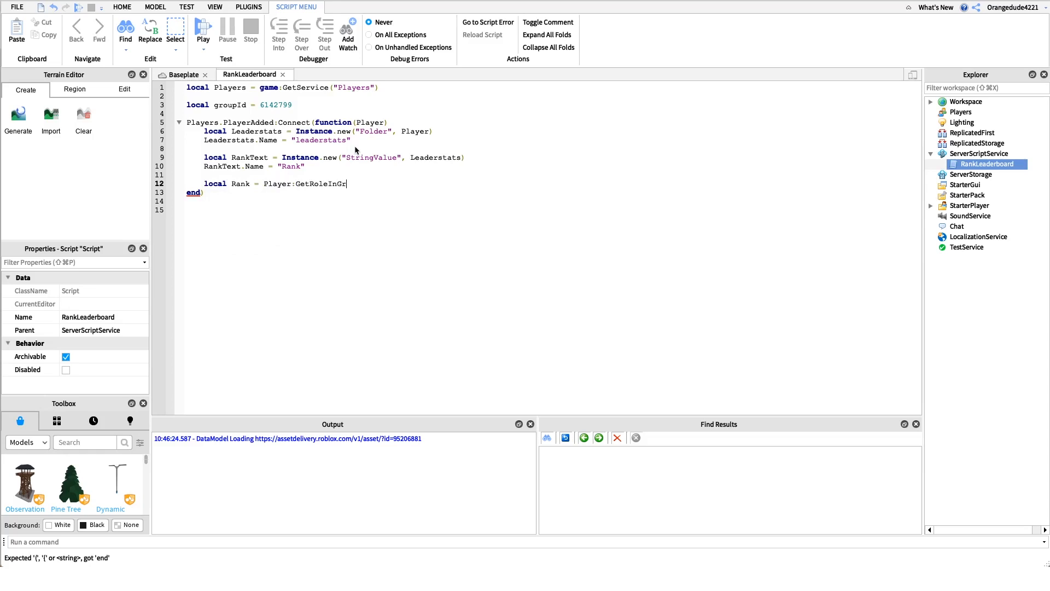
type("oup")
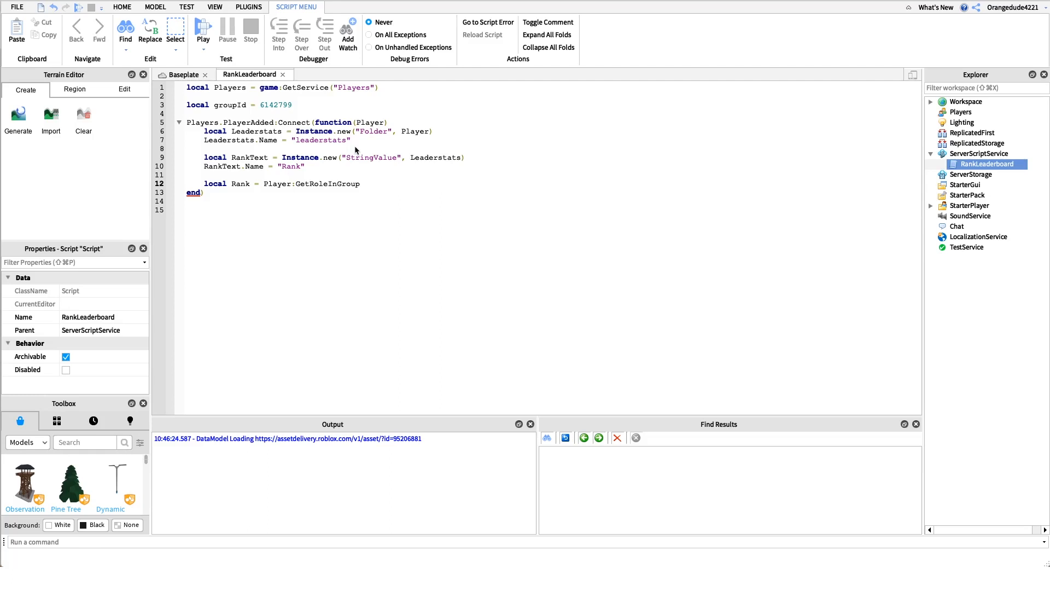
type("()")
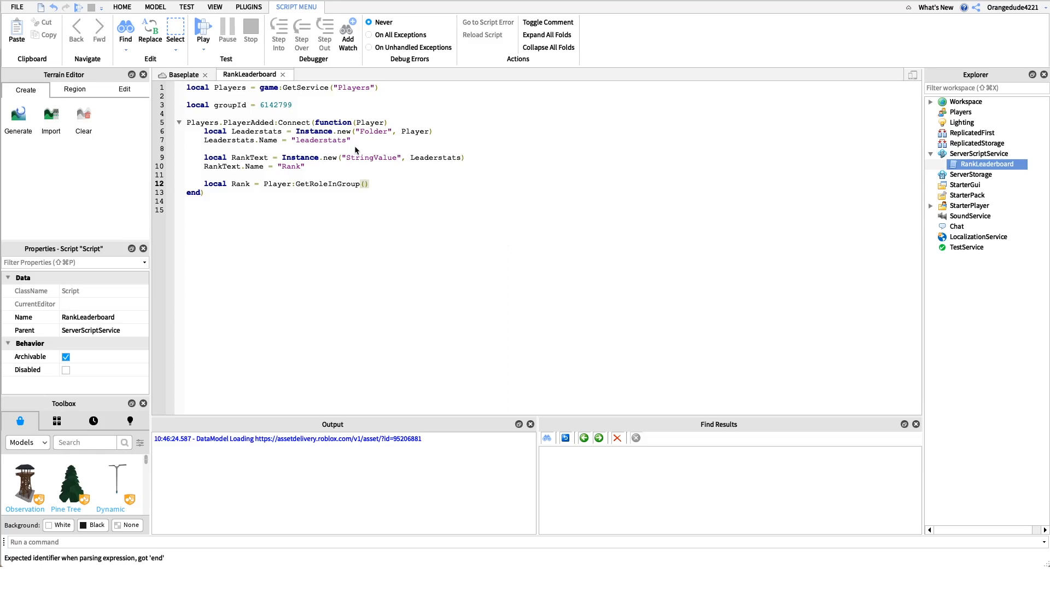
type("groupId")
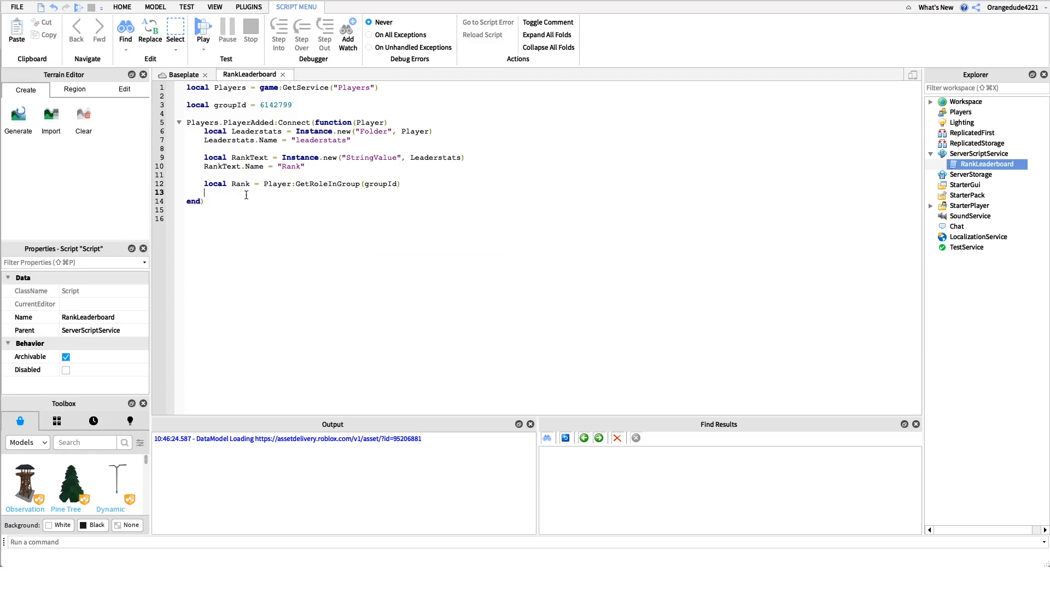
Assign RankText.Value = Rank and switch to the Baseplate scene
type("RankText.")
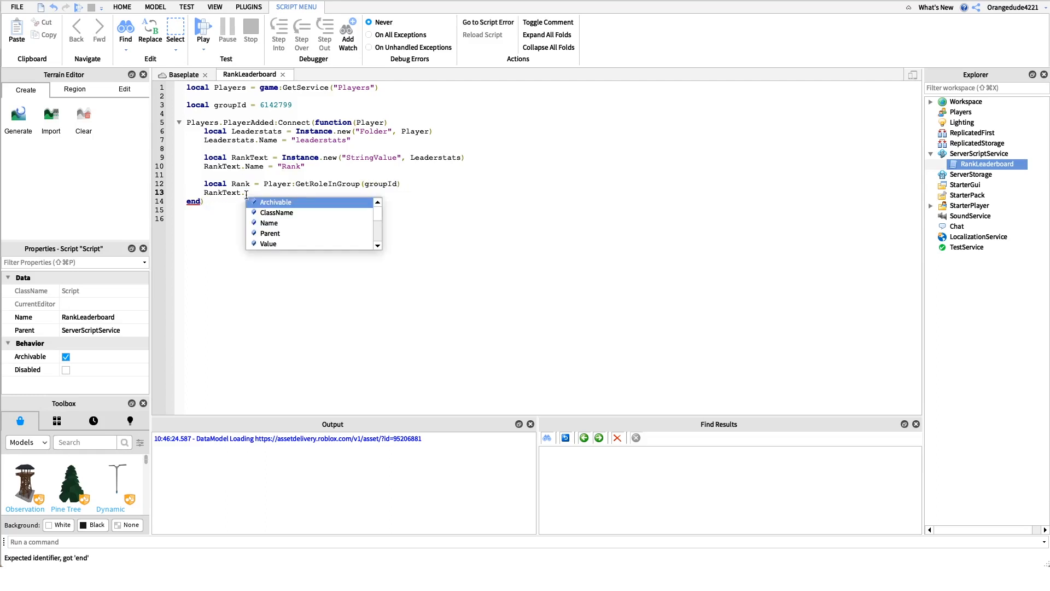
type("Value = Rank")
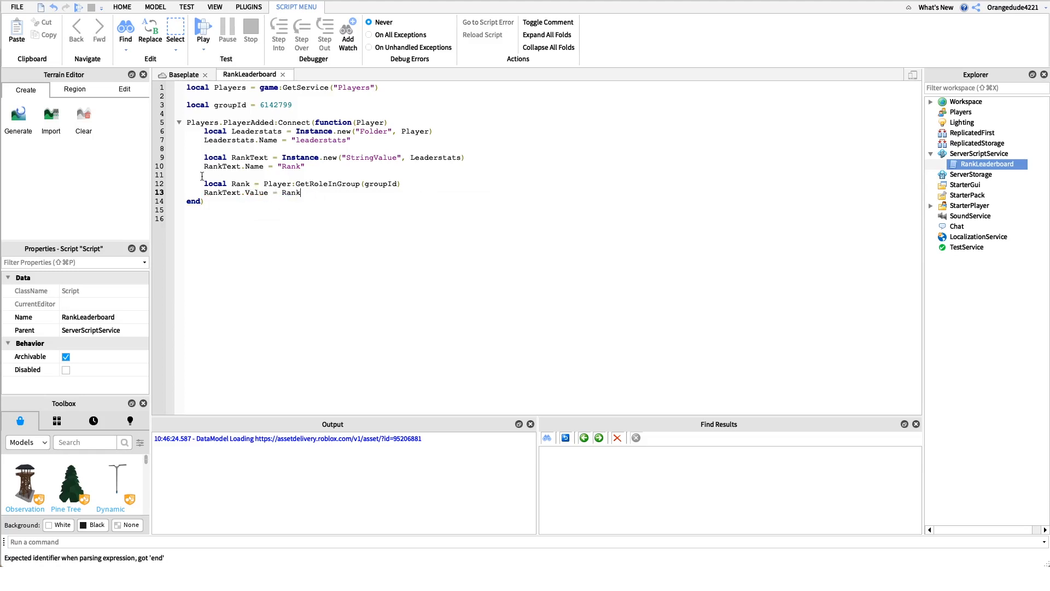
double_click(222, 167)
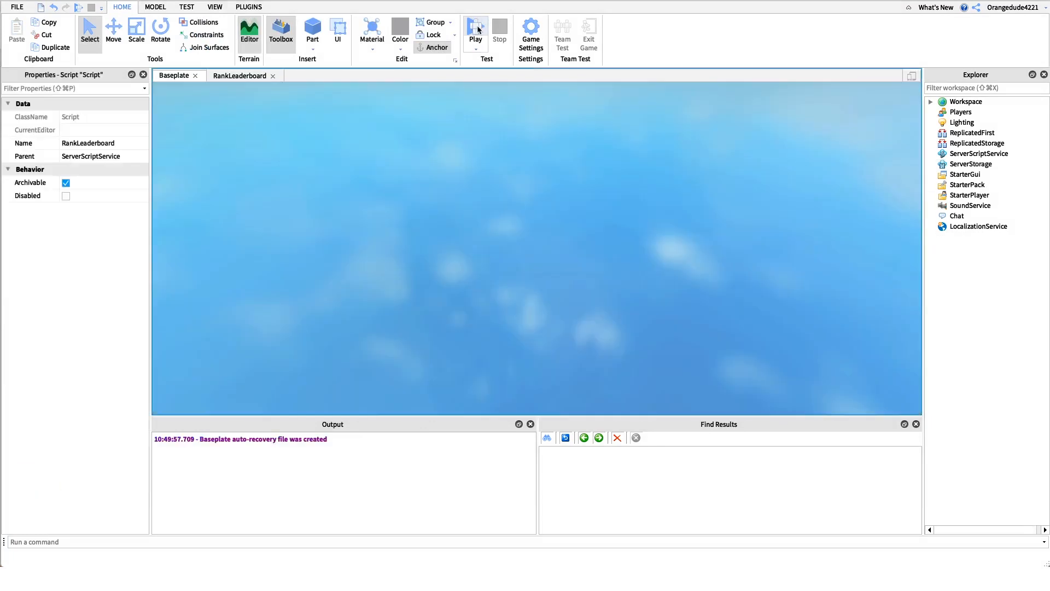
Run a play test showing Rank "Owner" in the leaderboard, then stop it
left_click(476, 31)
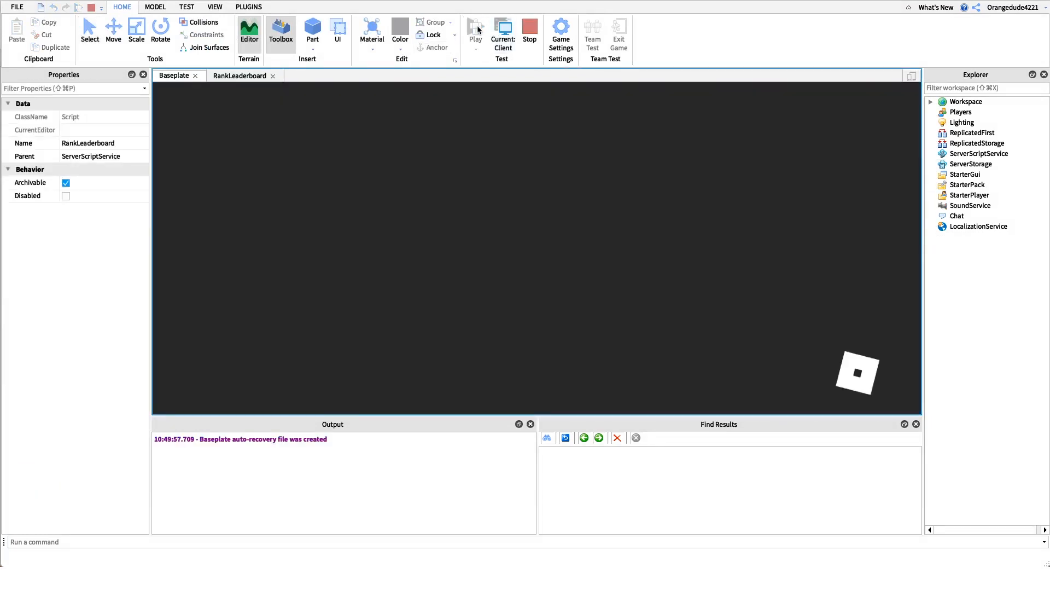
mouse_move(590, 128)
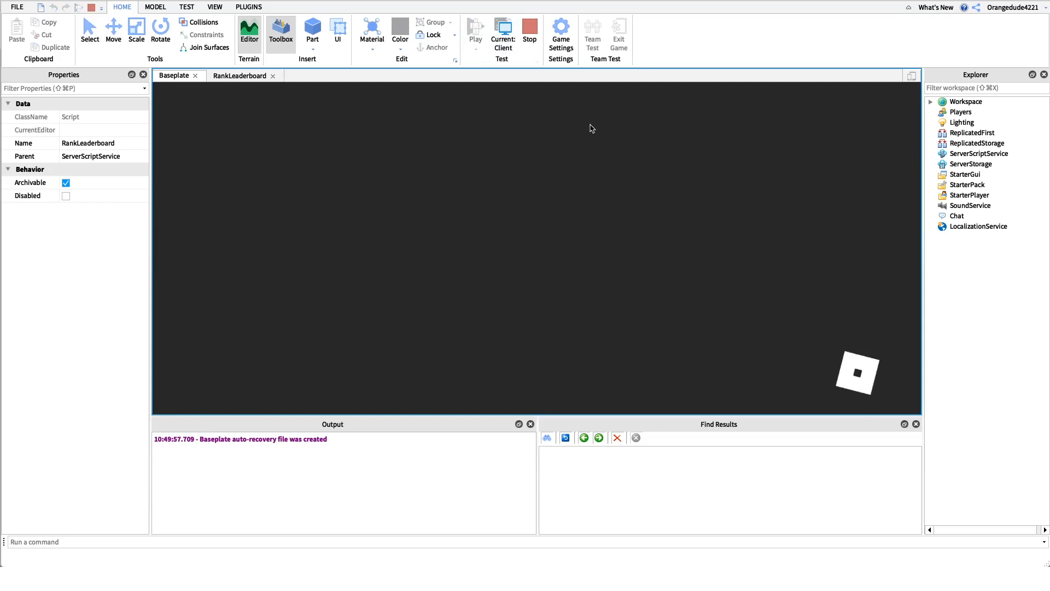
left_click(502, 30)
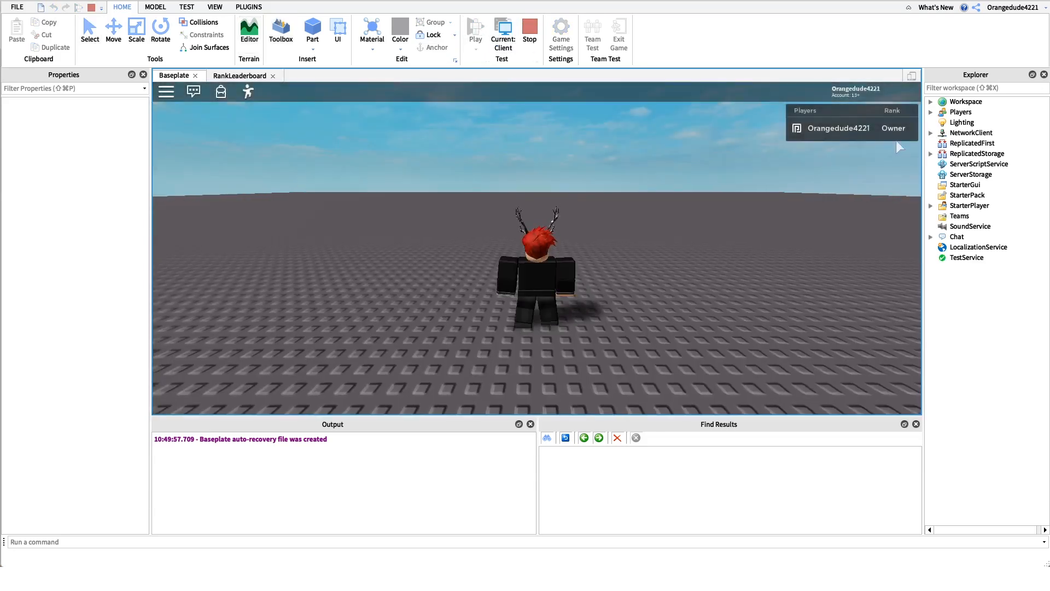
mouse_move(887, 133)
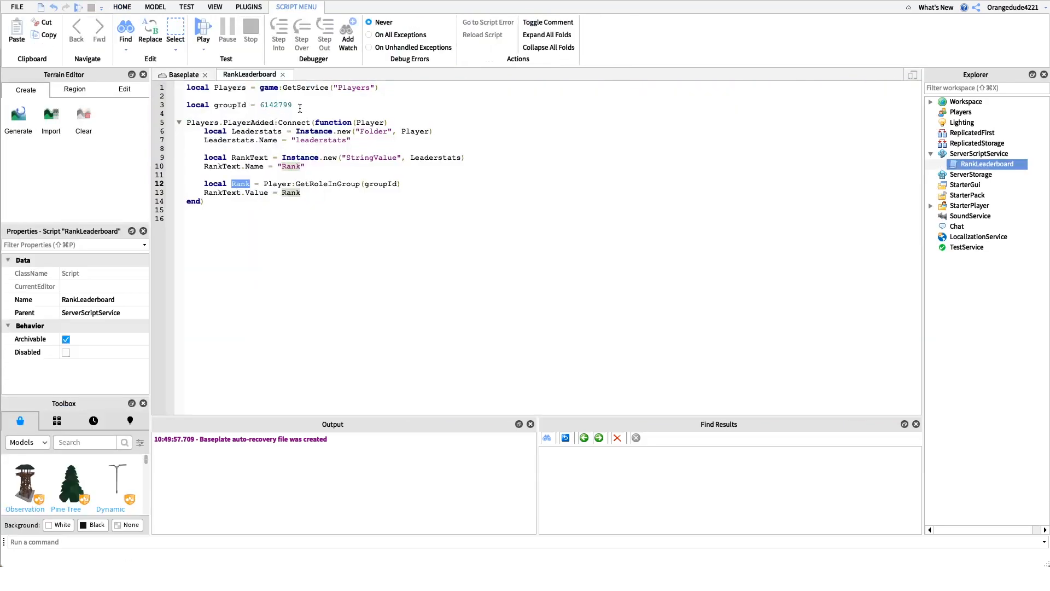
Return to the Baseplate scene and run another play test showing Rank "Guest"
left_click(121, 7)
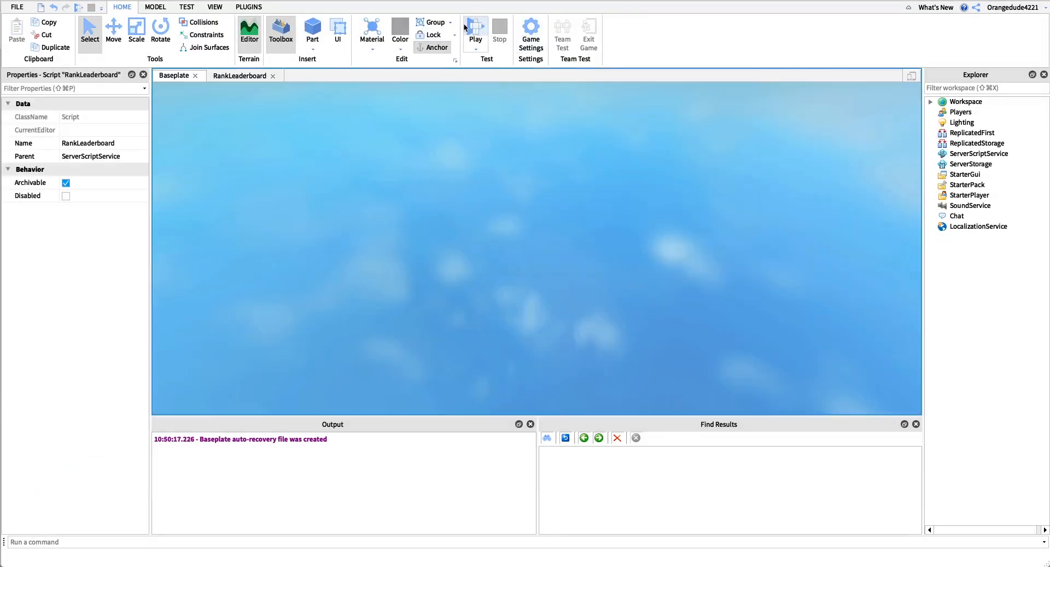
left_click(475, 32)
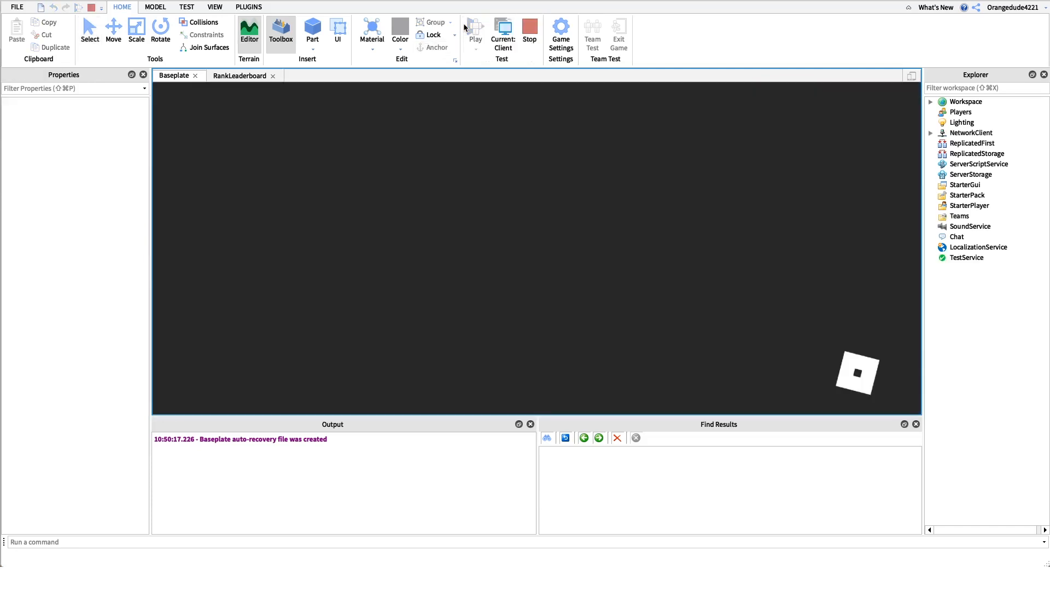
left_click(476, 34)
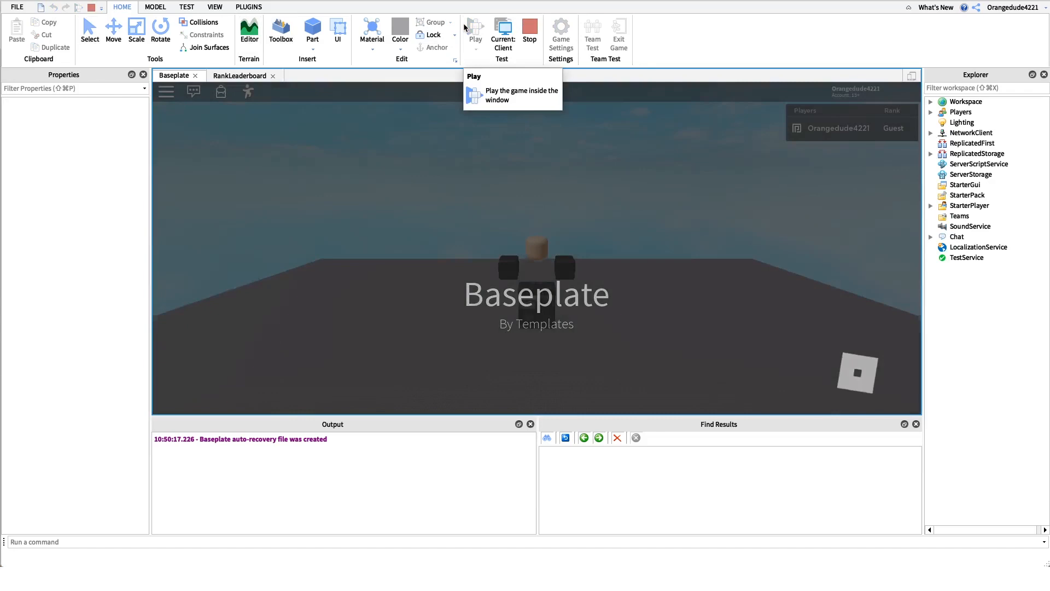